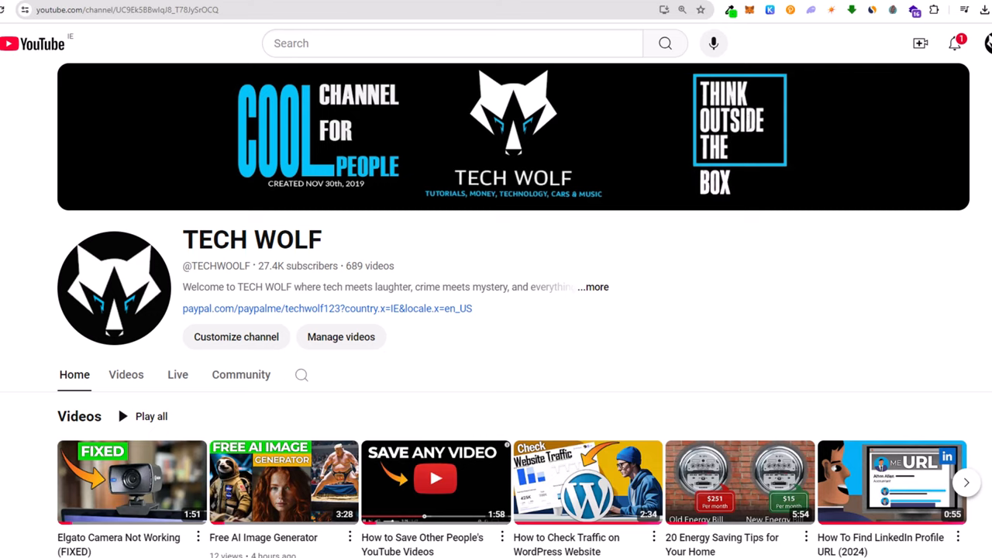
mouse_move(689, 220)
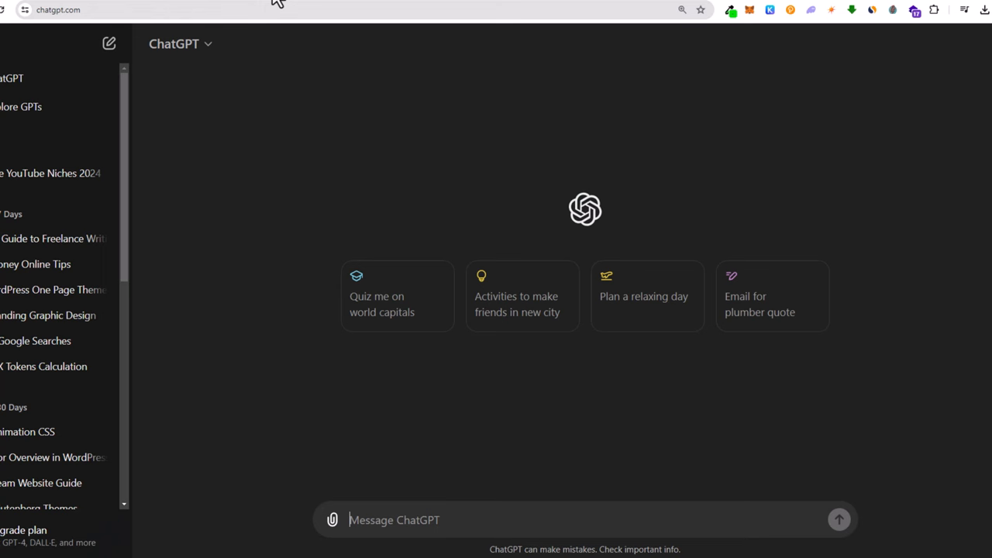
mouse_move(413, 489)
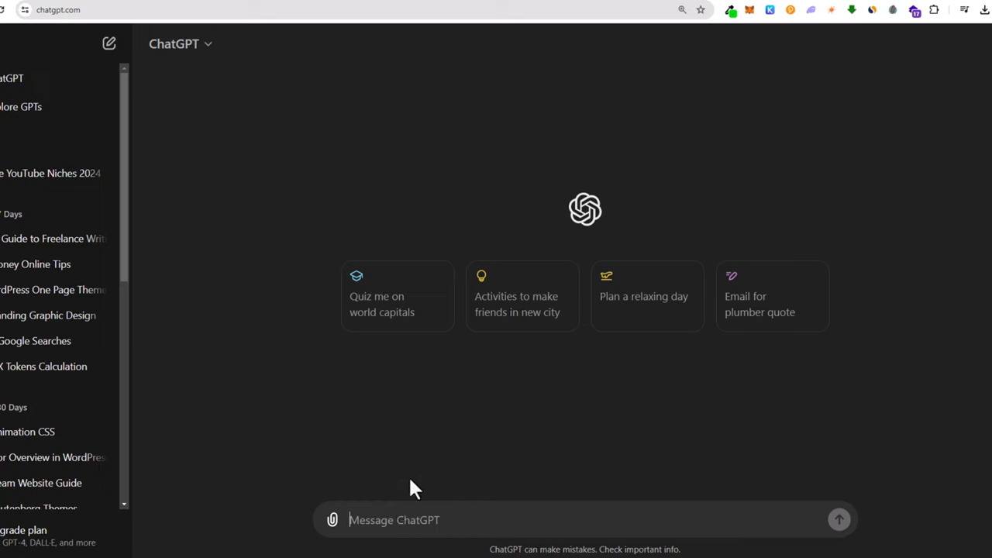
mouse_move(314, 386)
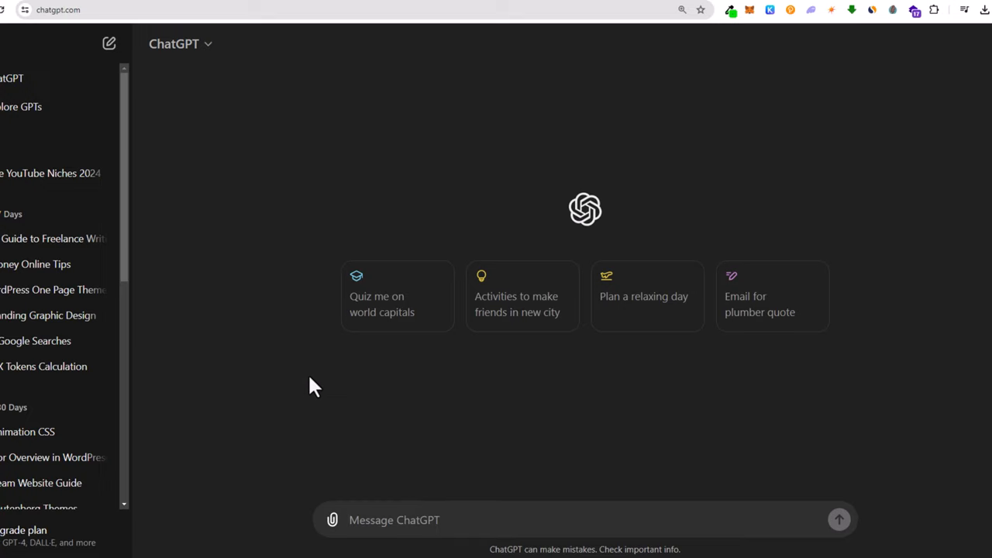
mouse_move(360, 158)
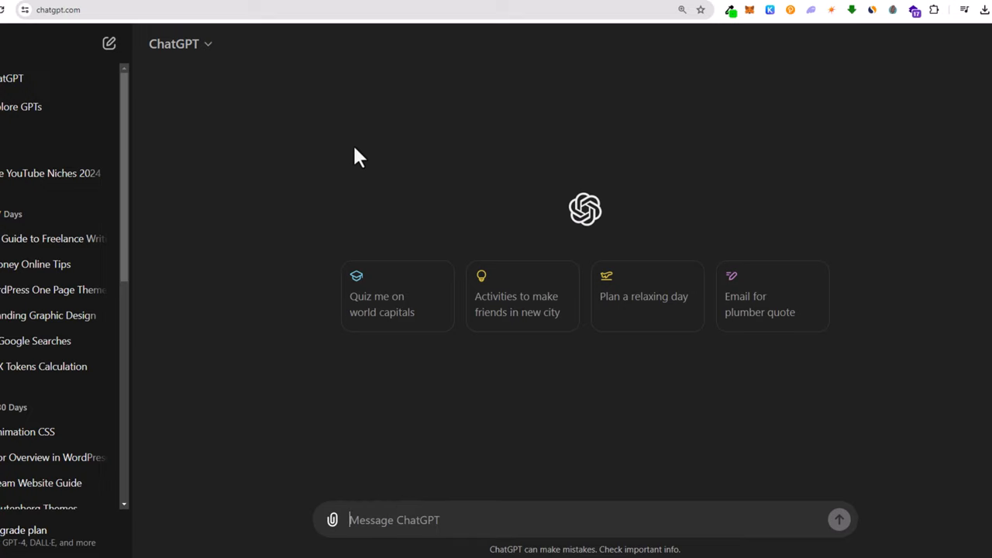
mouse_move(277, 348)
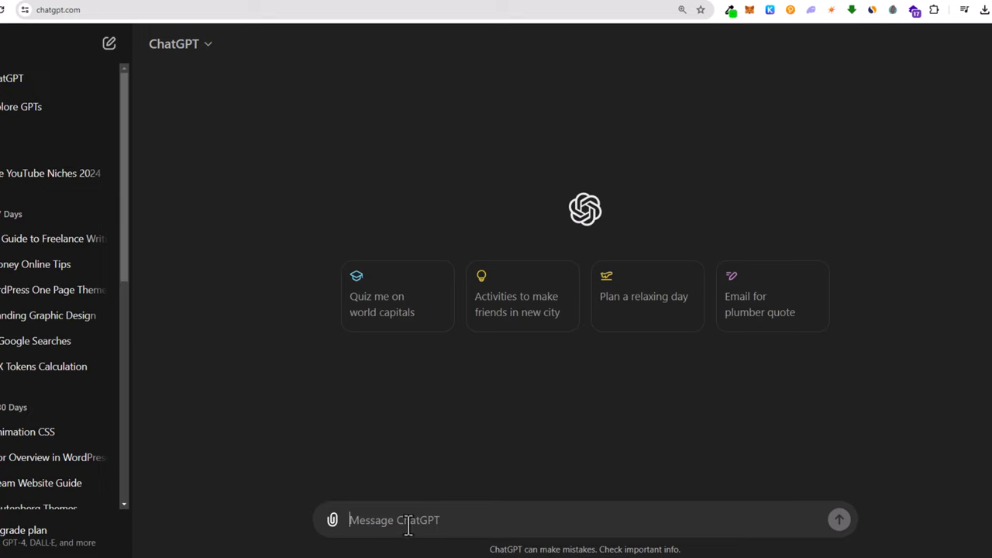
Send the prompt "give me 50 viral video ideas for tiktok videos" to ChatGPT.
text(give me 50 viral video ideas for tiktok)
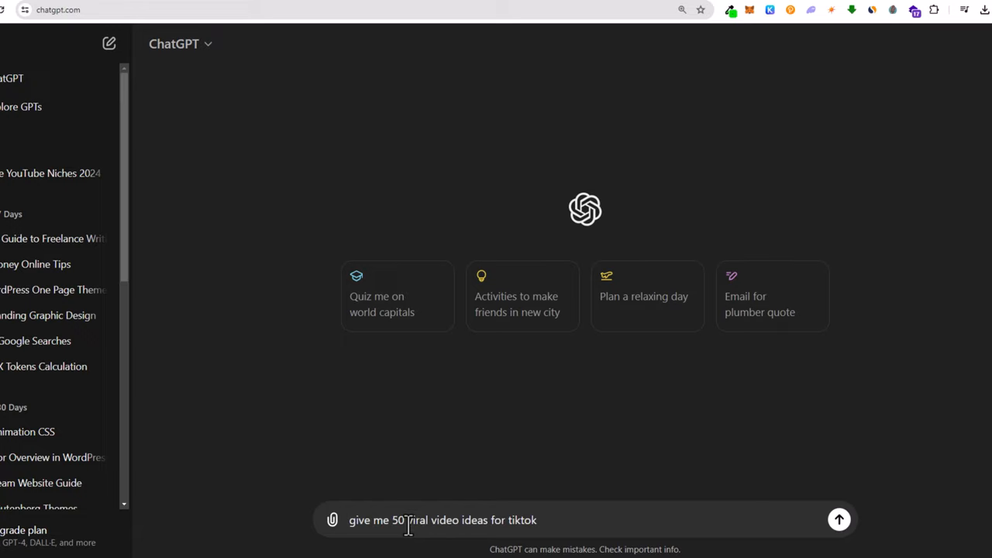
text(vide)
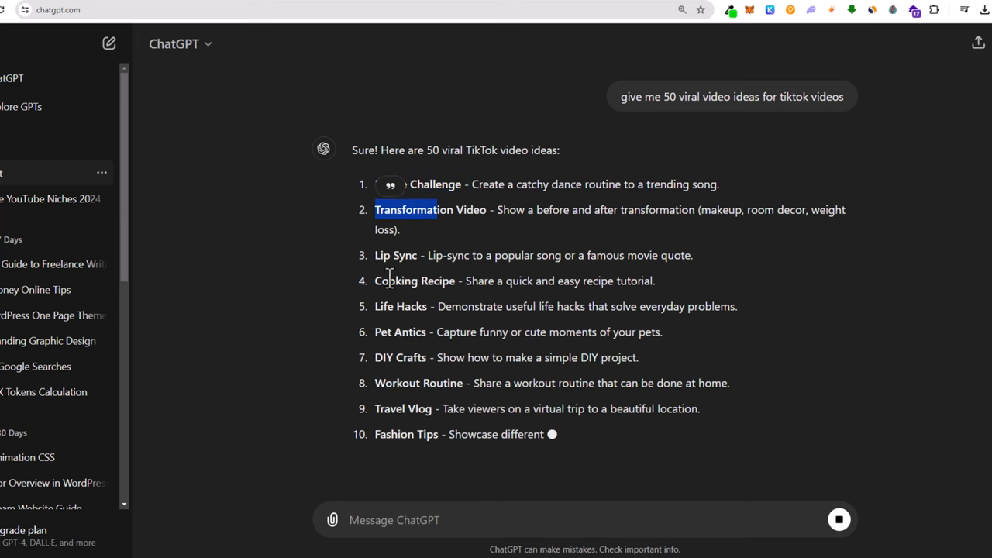
Scroll down through the generating list of TikTok video ideas past idea 40.
scroll(down, 3)
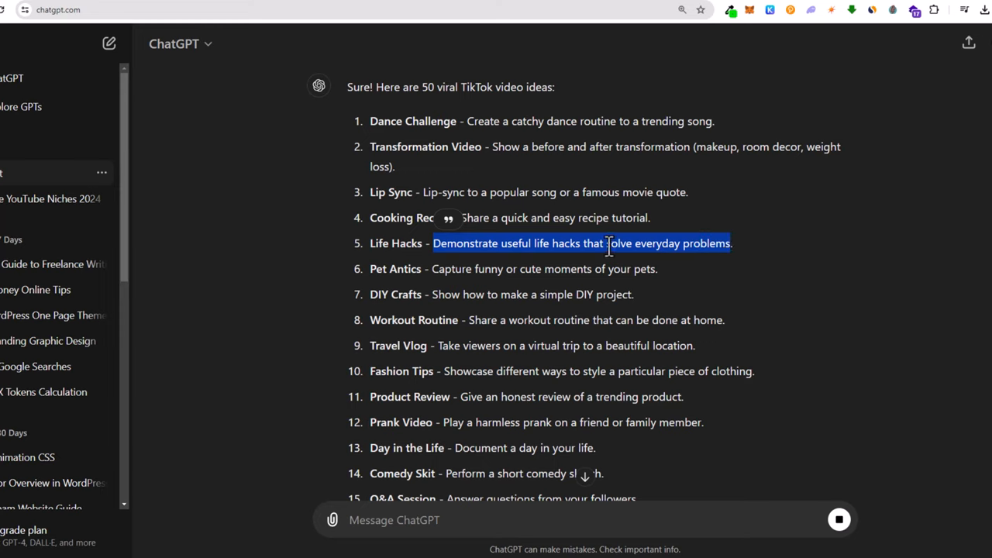
mouse_move(375, 124)
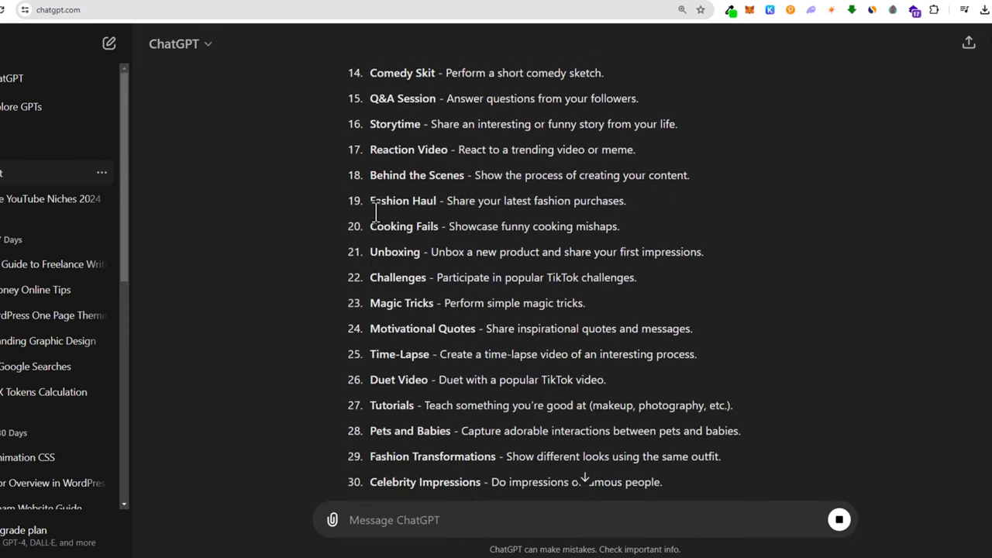
scroll(down, 3)
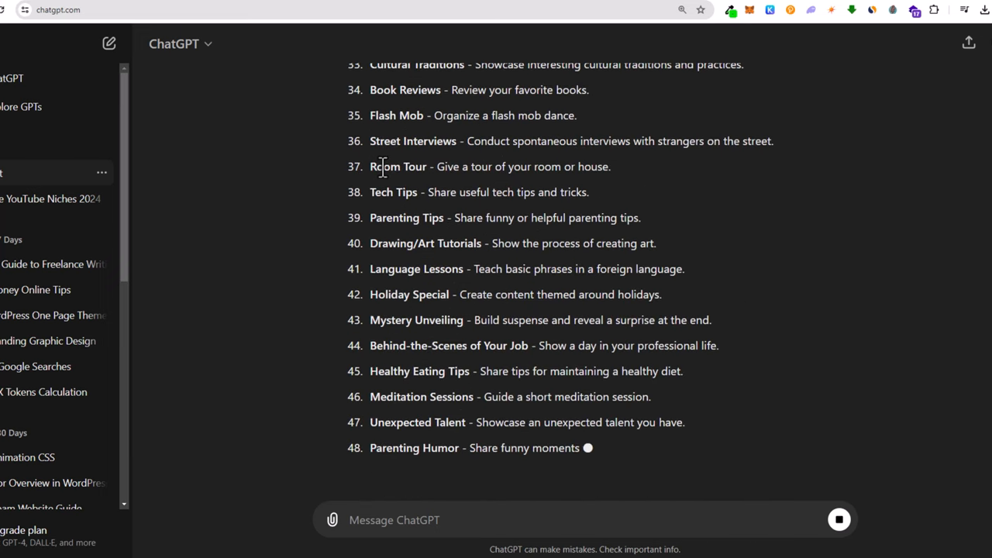
scroll(down, 3)
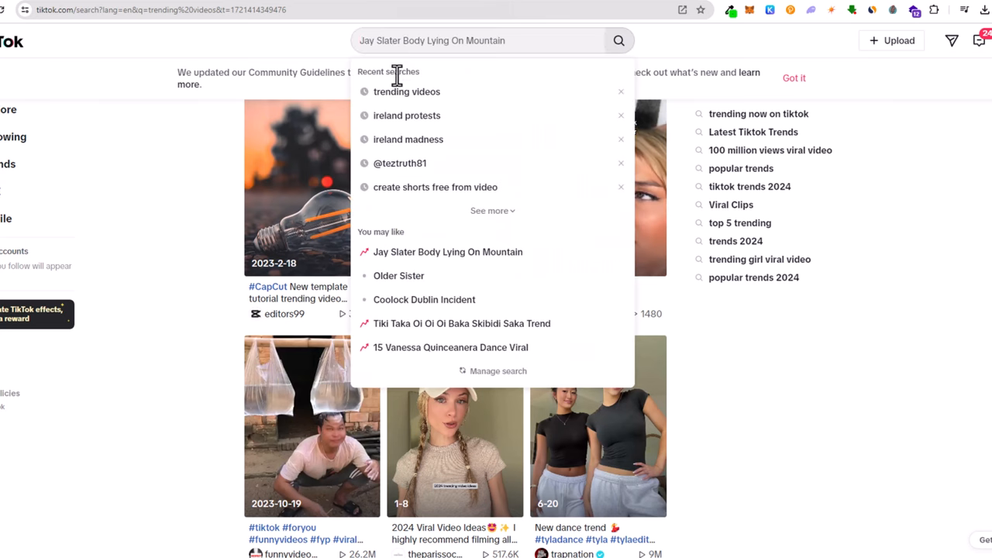
Rerun the recent TikTok search "trending videos" to show results and related searches.
click(406, 91)
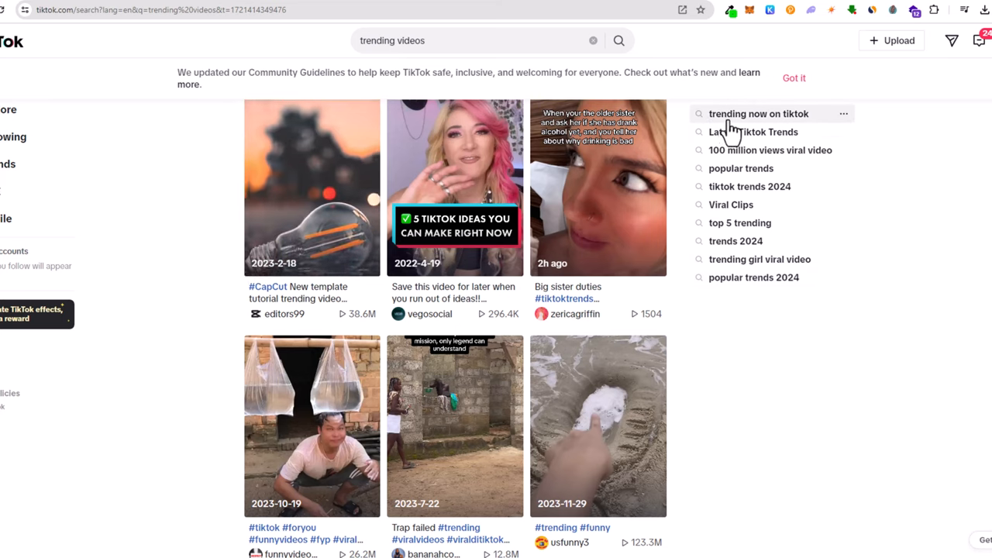
mouse_move(783, 132)
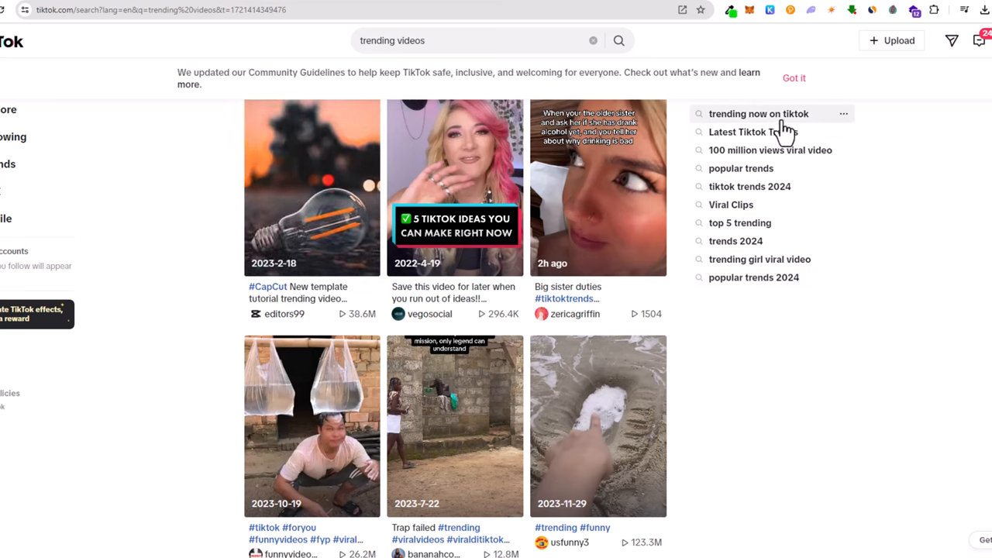